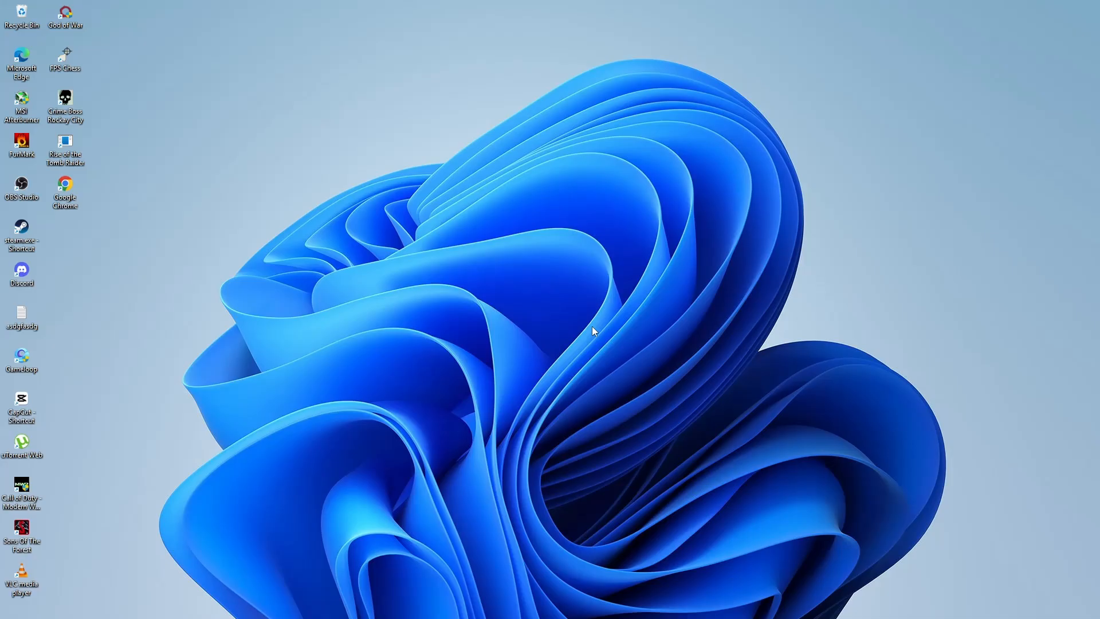
mouse_move(586, 324)
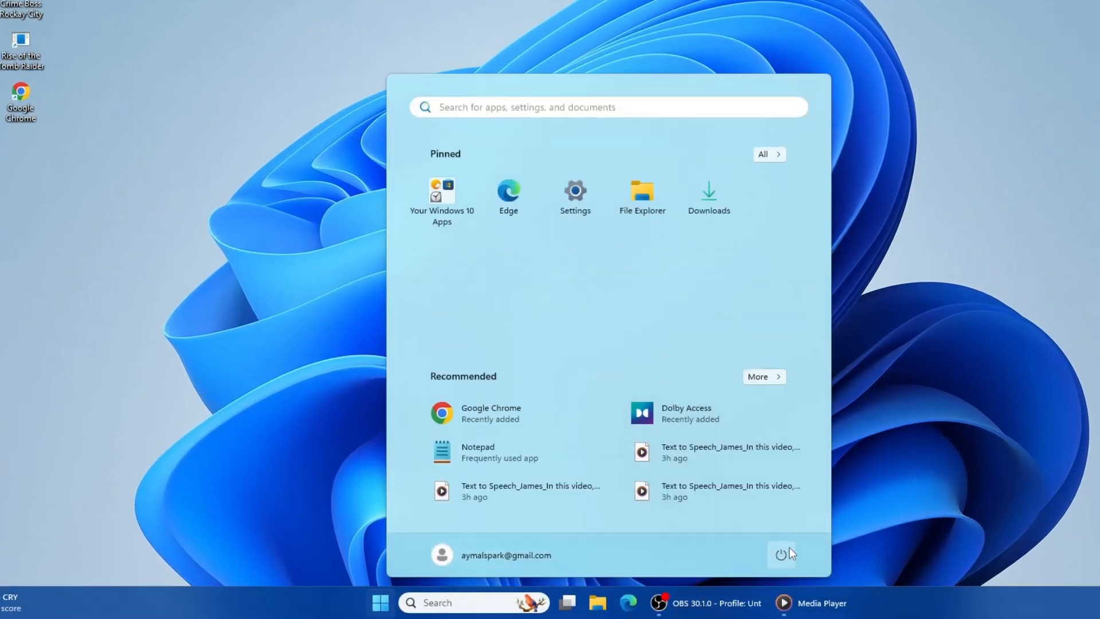
Step: Dismiss the Start menu and search for 'settings' from the taskbar
click(780, 554)
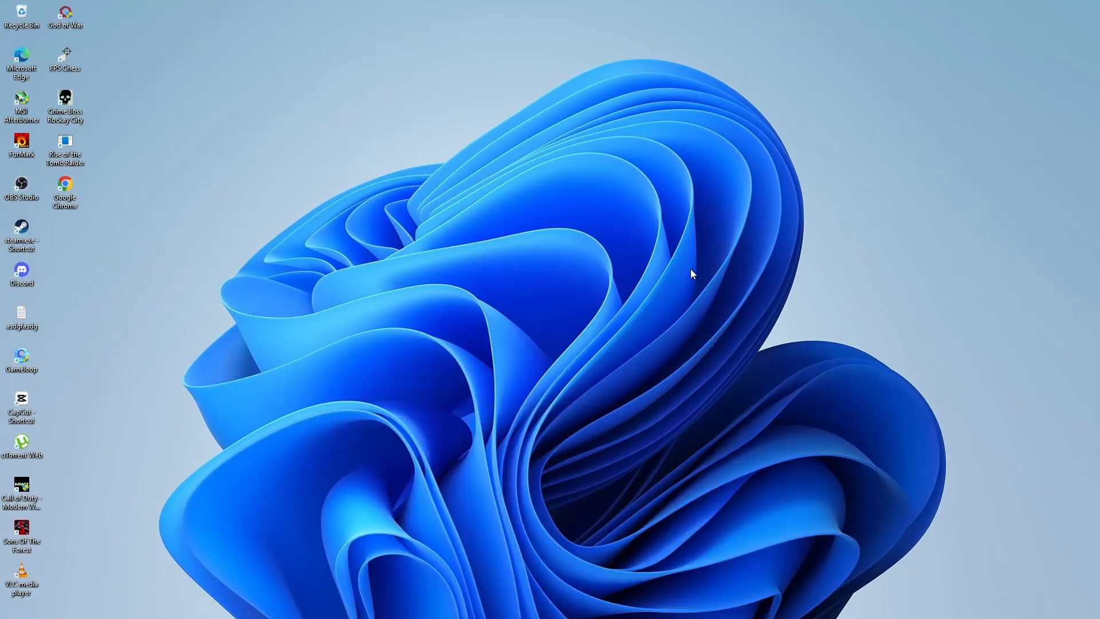
mouse_move(585, 310)
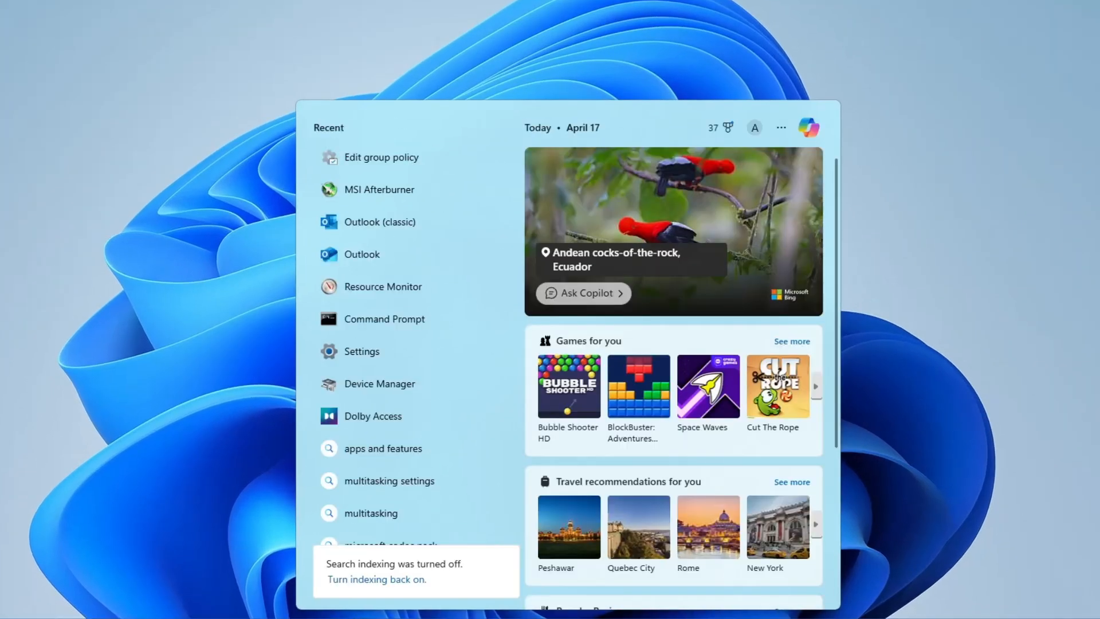
text(settings)
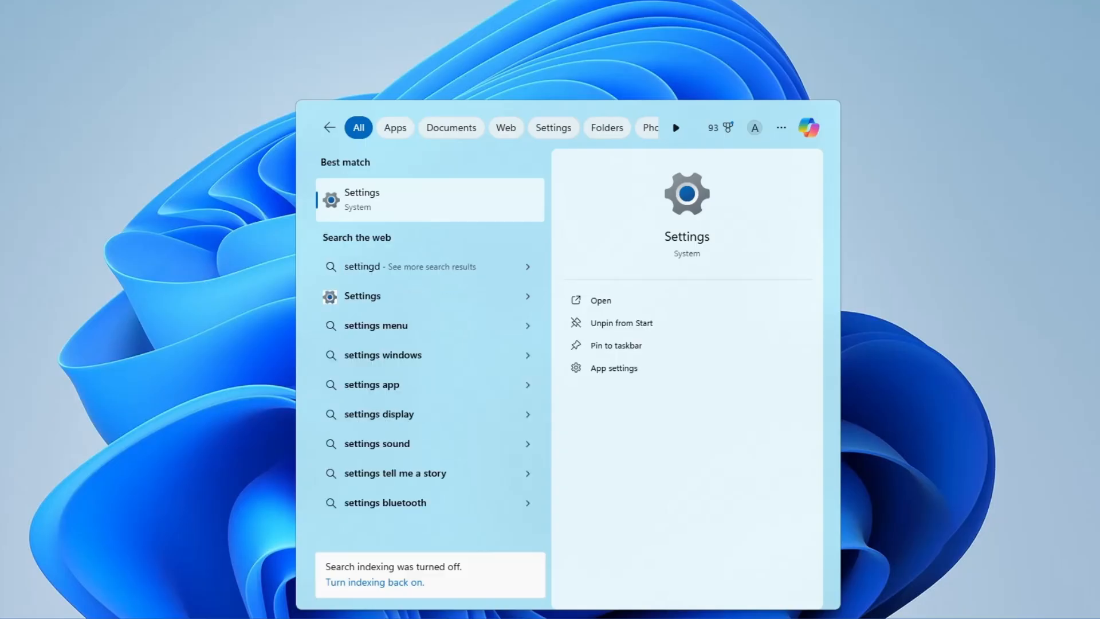
mouse_move(368, 205)
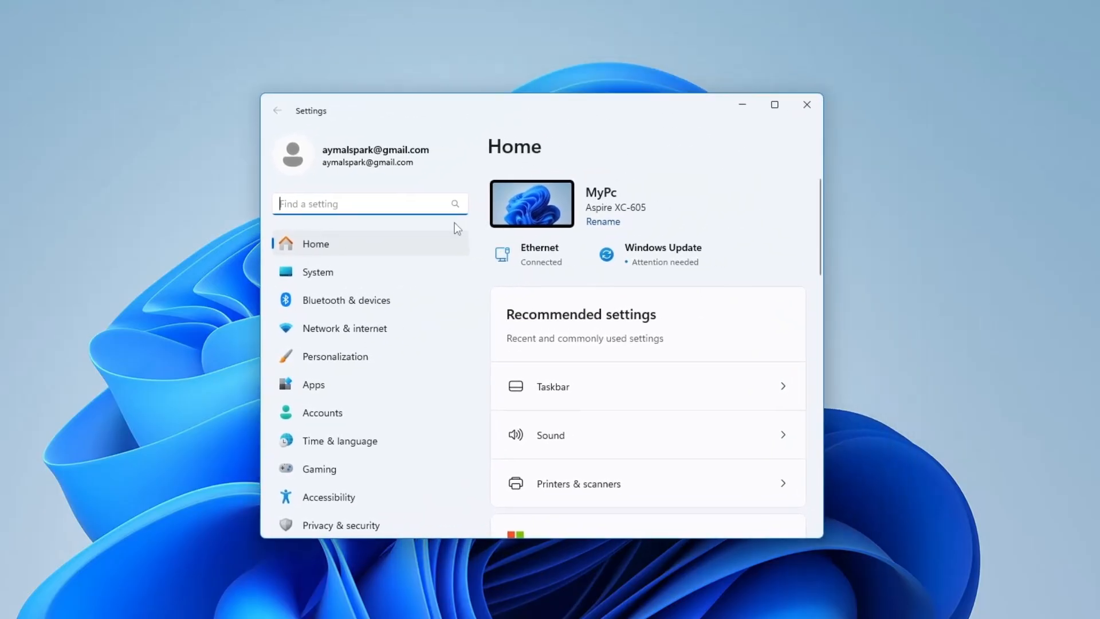
Step: Go to Accessibility, then its Keyboard page under Interaction
scroll(down, 3)
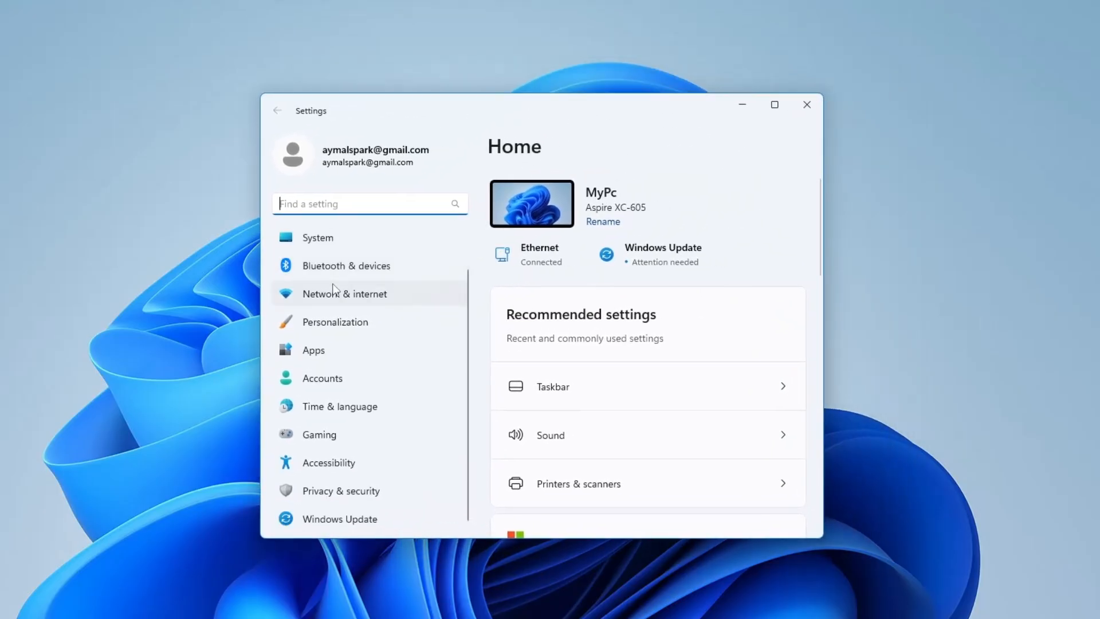
mouse_move(328, 461)
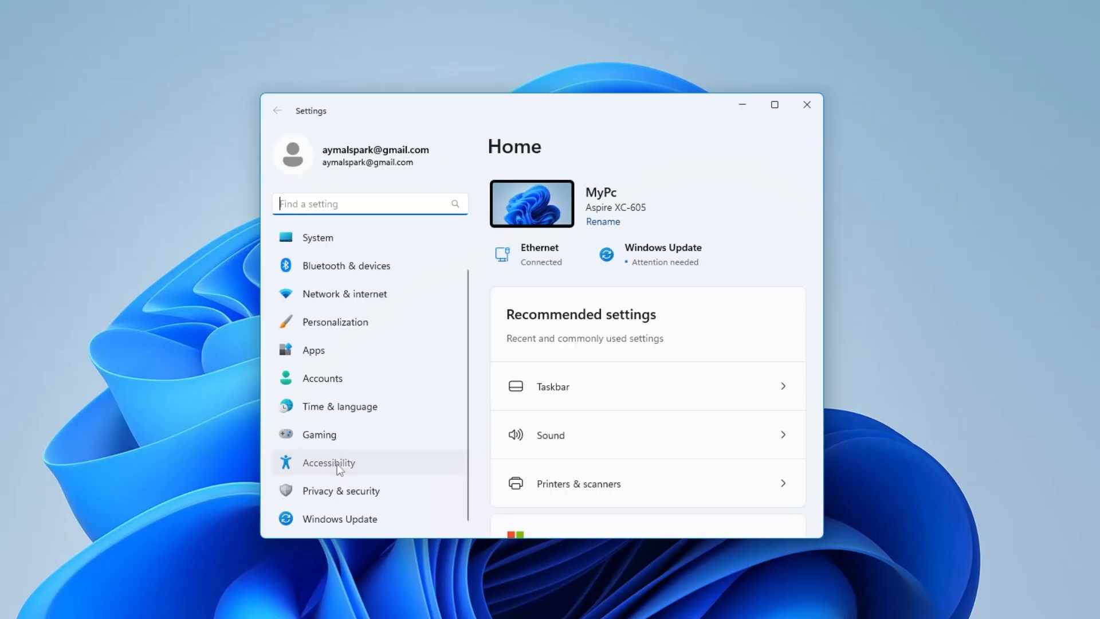
click(327, 462)
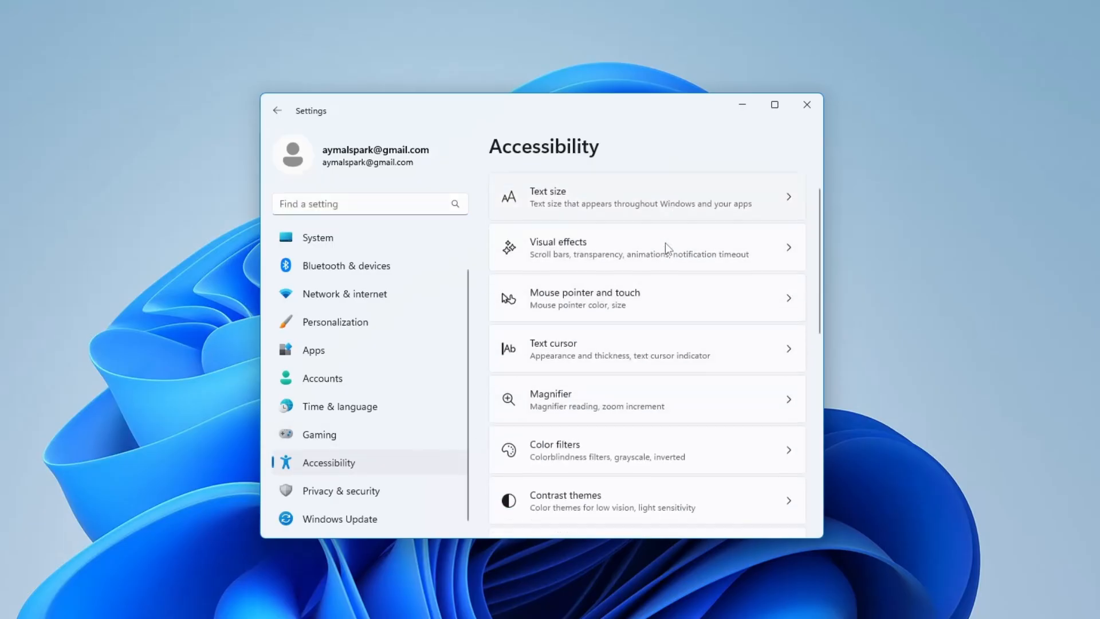
scroll(down, 3)
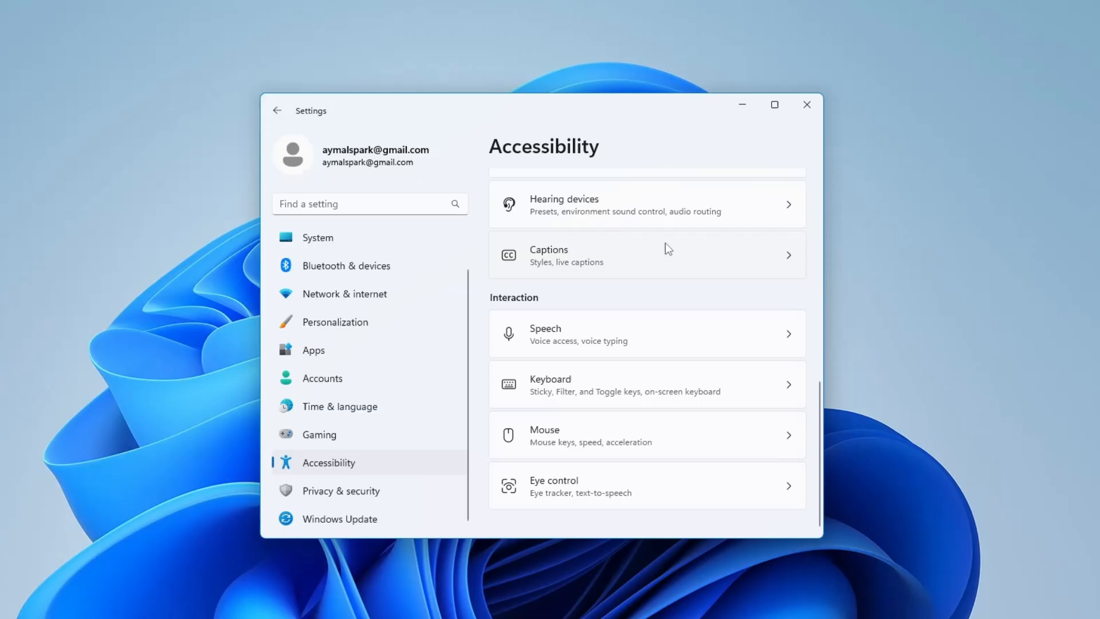
mouse_move(530, 329)
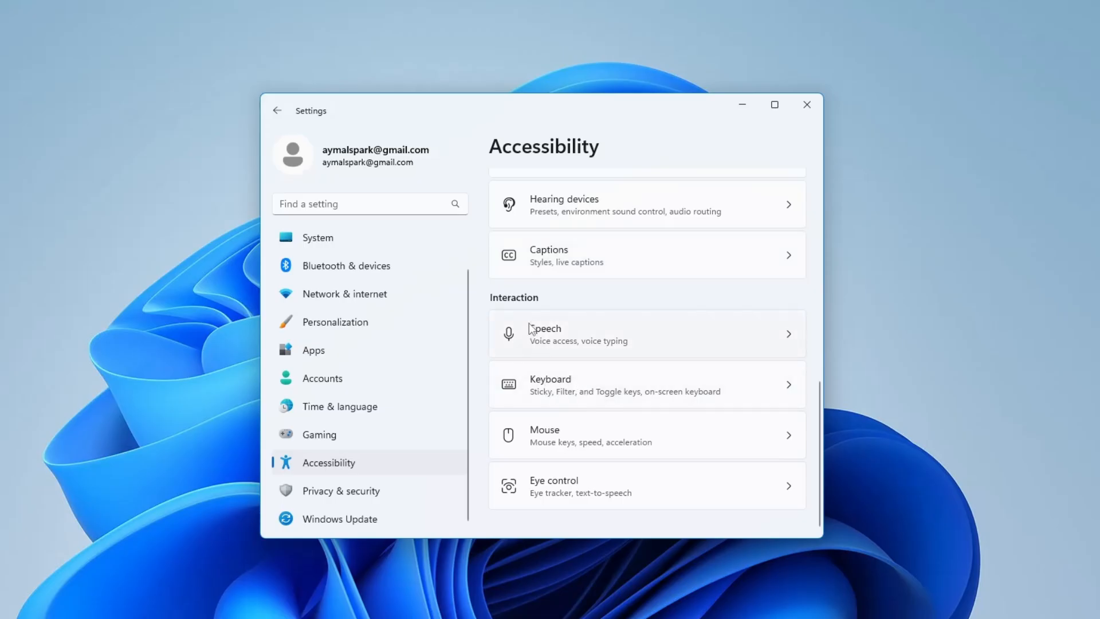
click(623, 385)
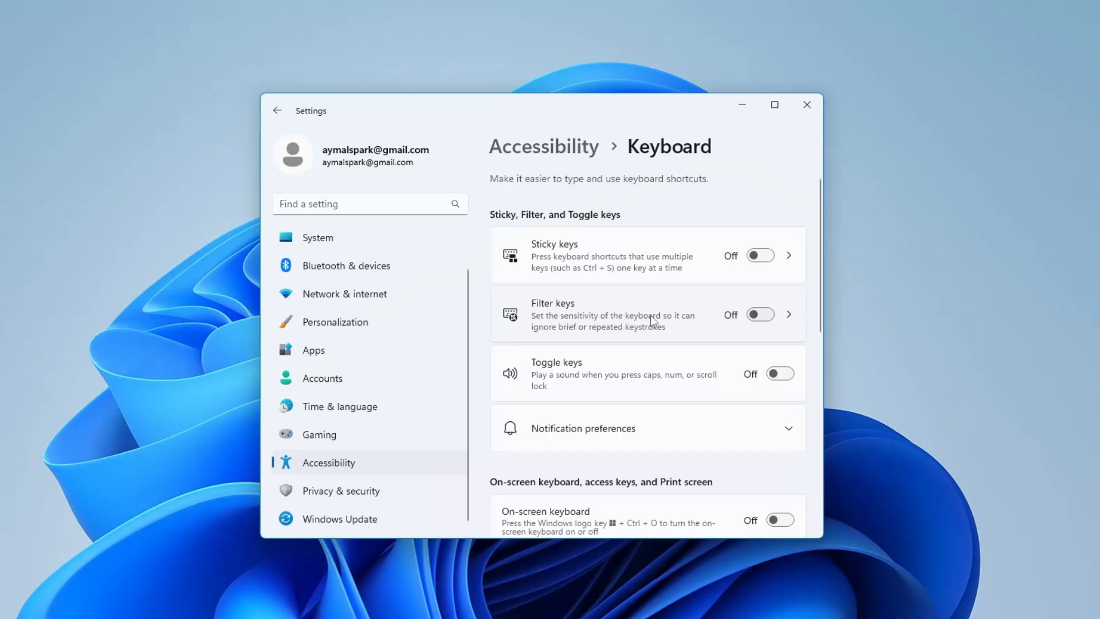
mouse_move(558, 314)
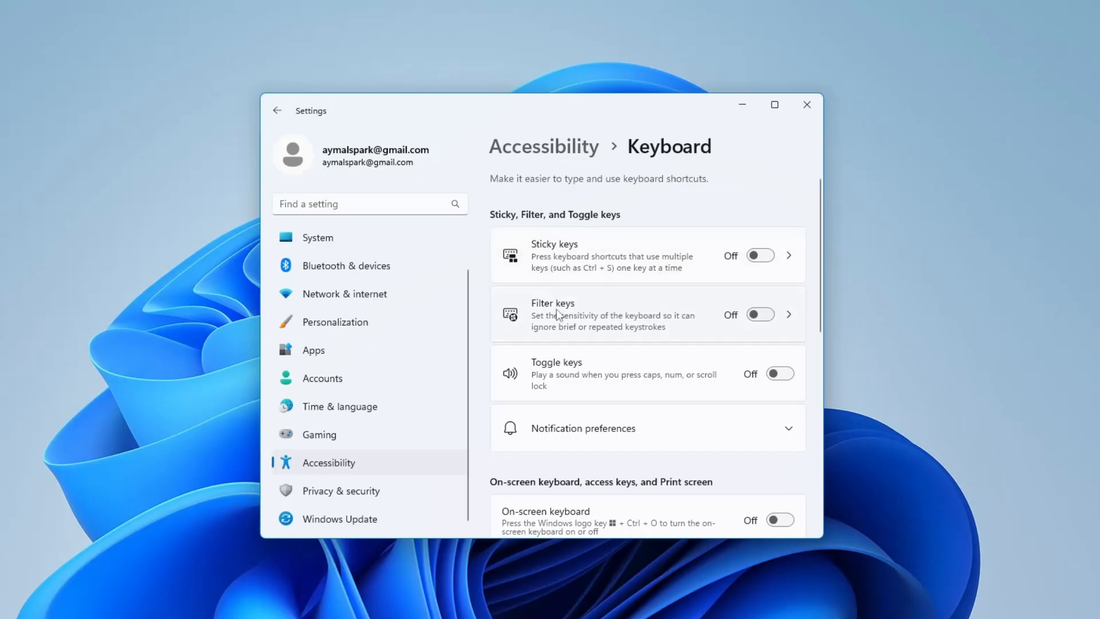
mouse_move(633, 367)
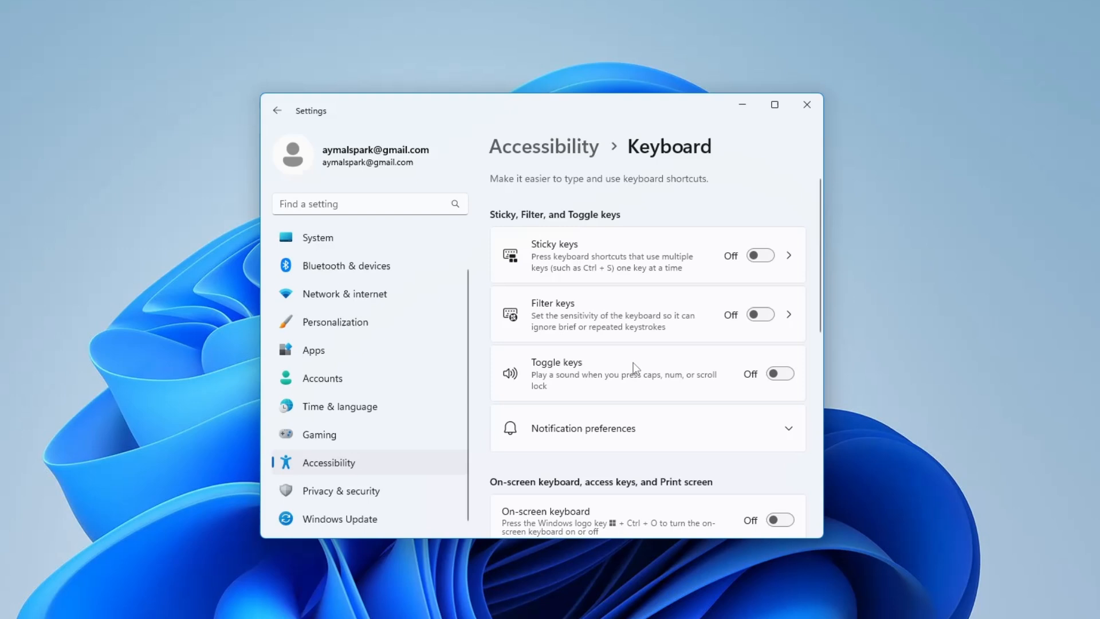
mouse_move(739, 320)
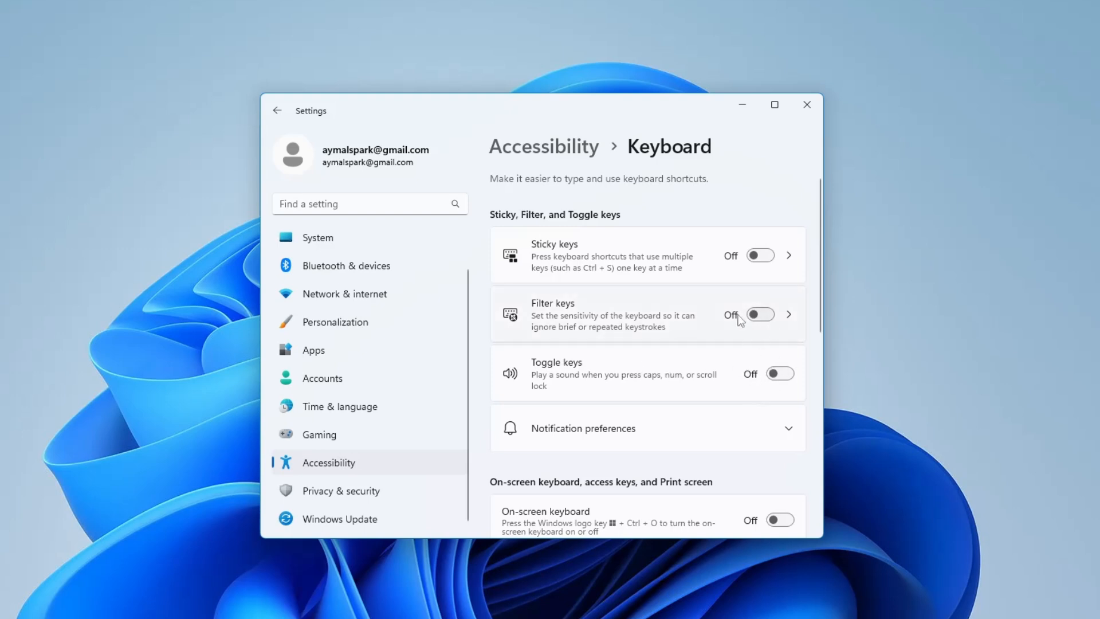
mouse_move(645, 351)
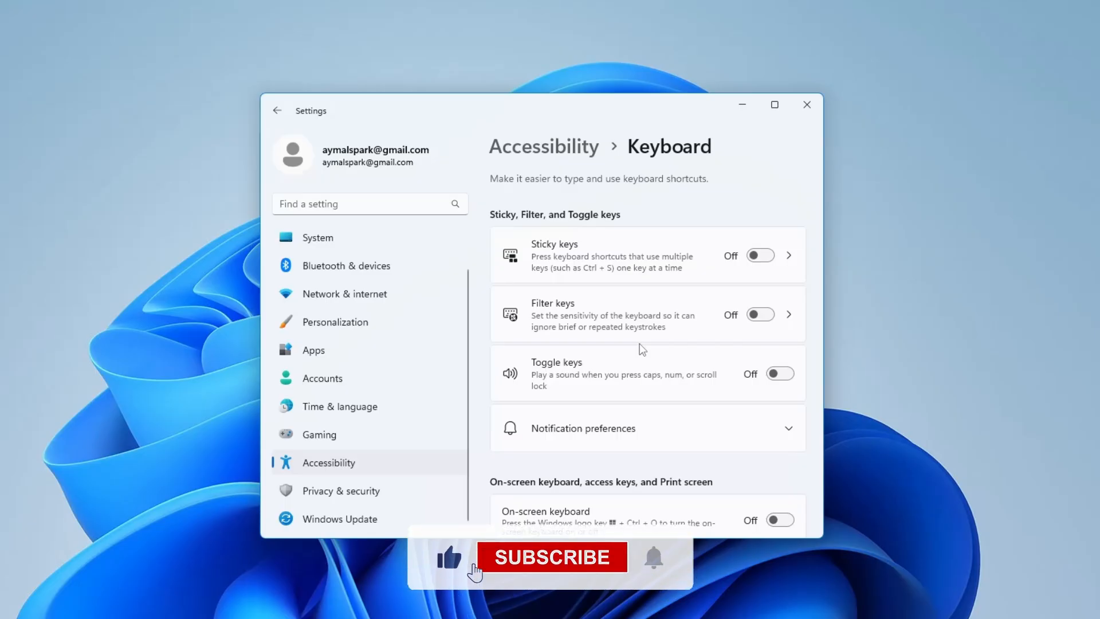
Step: Confirm Sticky, Filter and Toggle keys are all Off, then close Settings
scroll(down, 3)
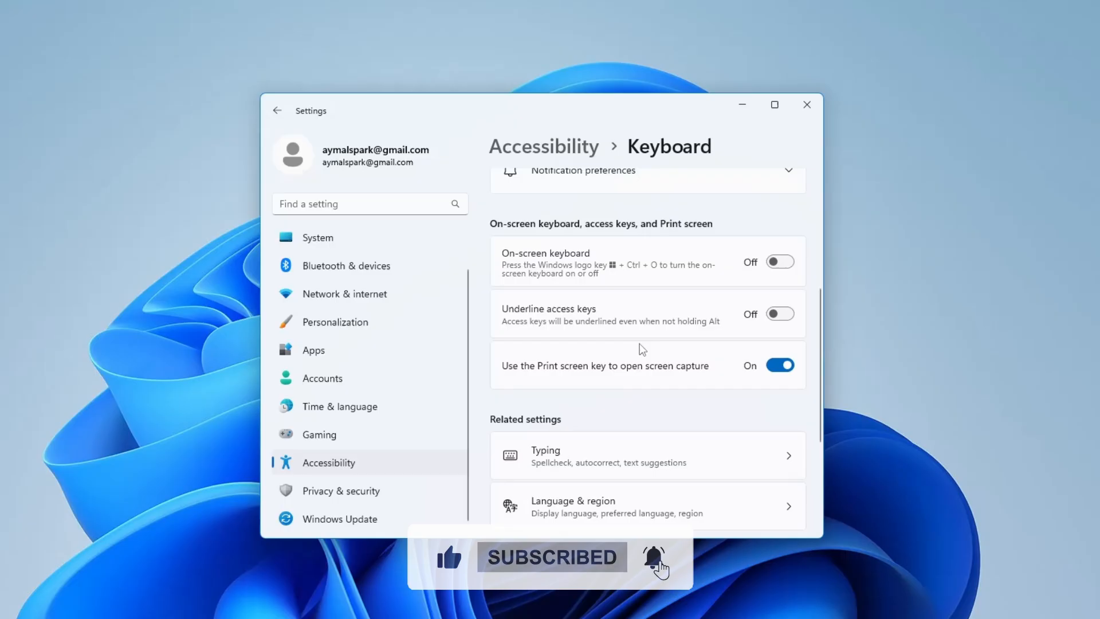
scroll(up, 3)
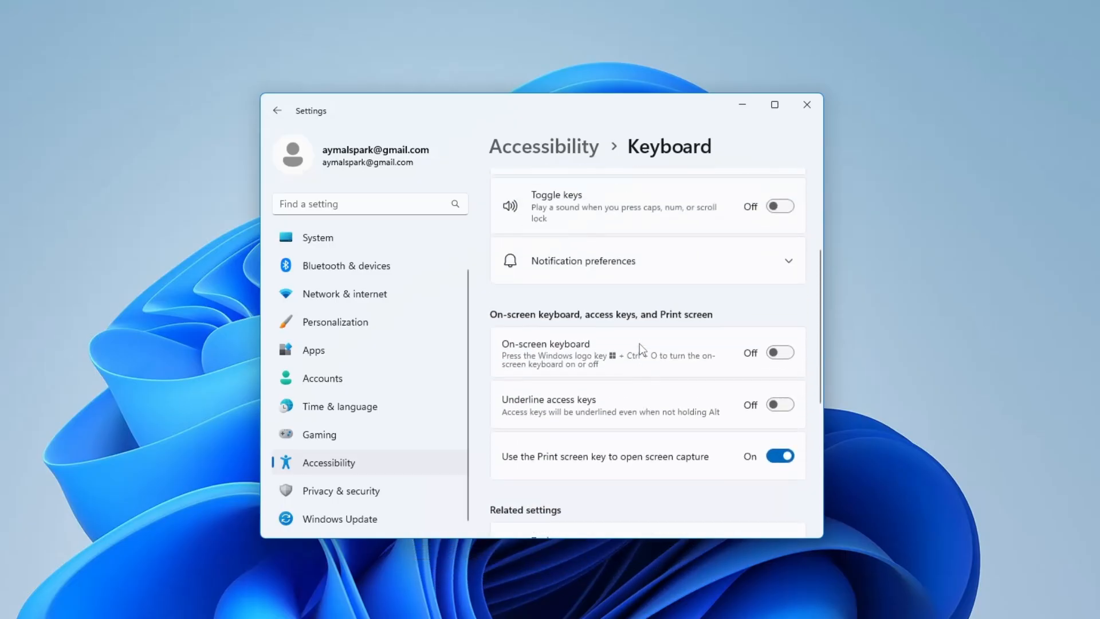
click(805, 105)
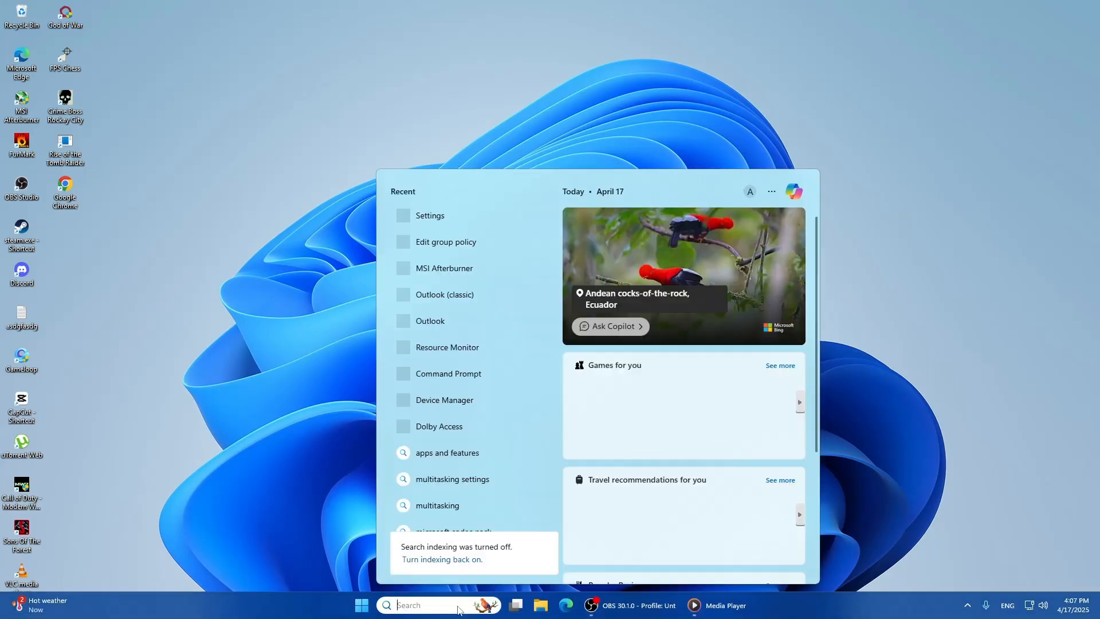
Step: Search for 'control Panel' and launch it
text(control Panel)
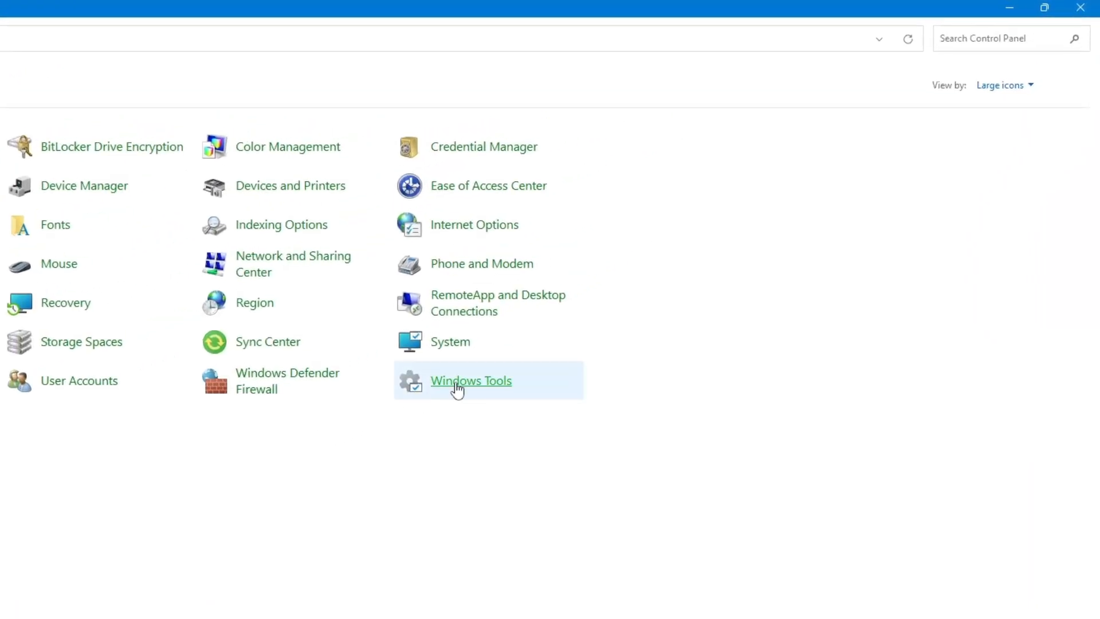
Step: Switch View by to Large icons and open Keyboard Properties
click(1002, 85)
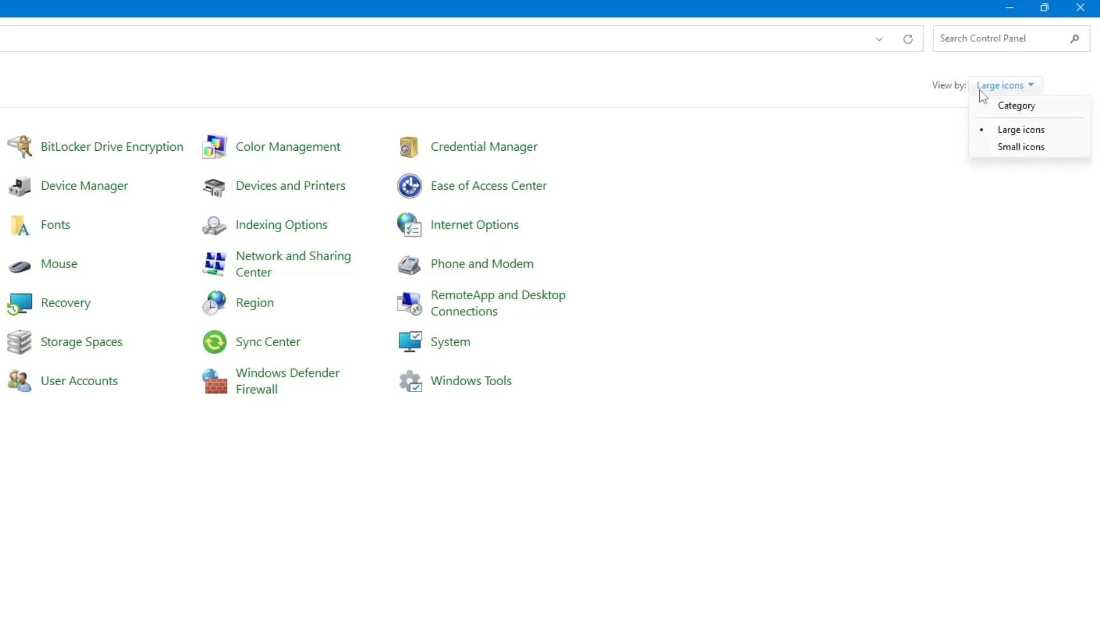
mouse_move(1021, 129)
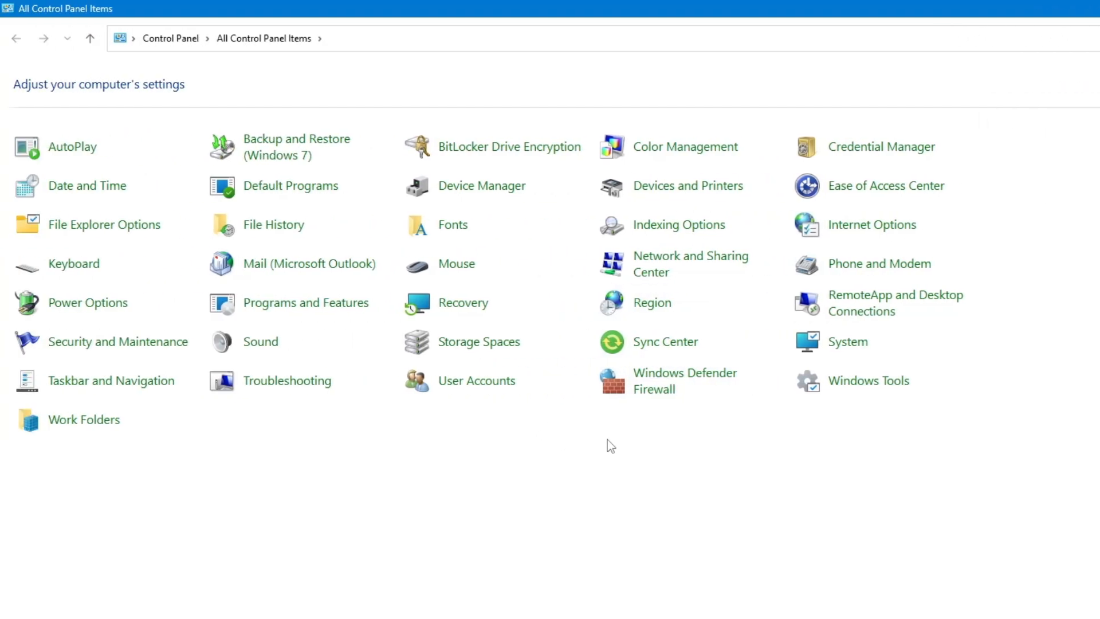
mouse_move(284, 349)
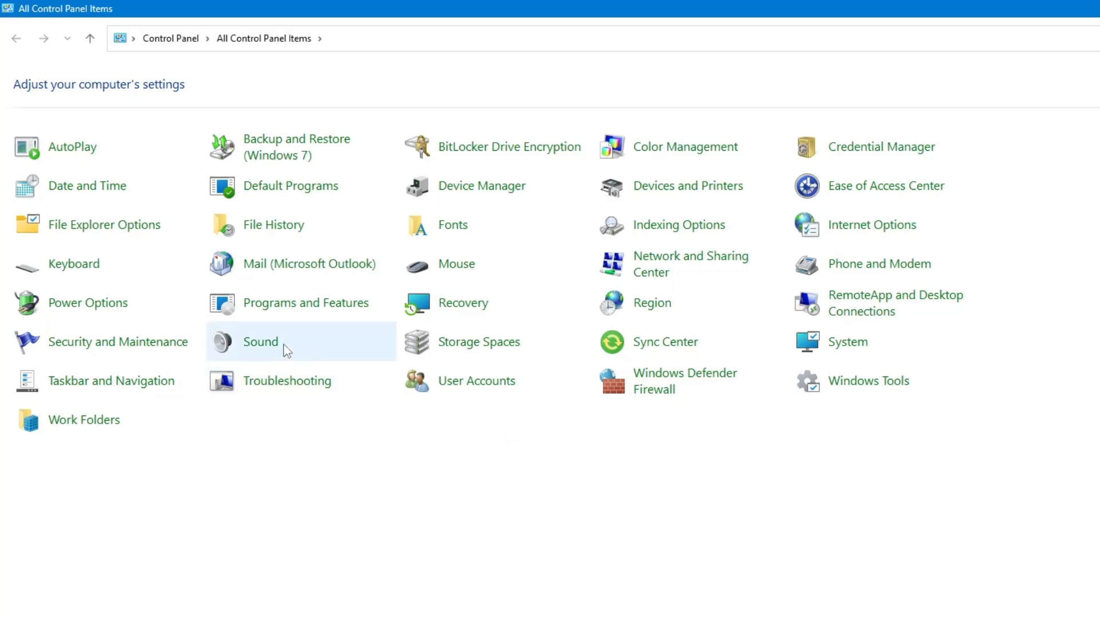
double_click(73, 263)
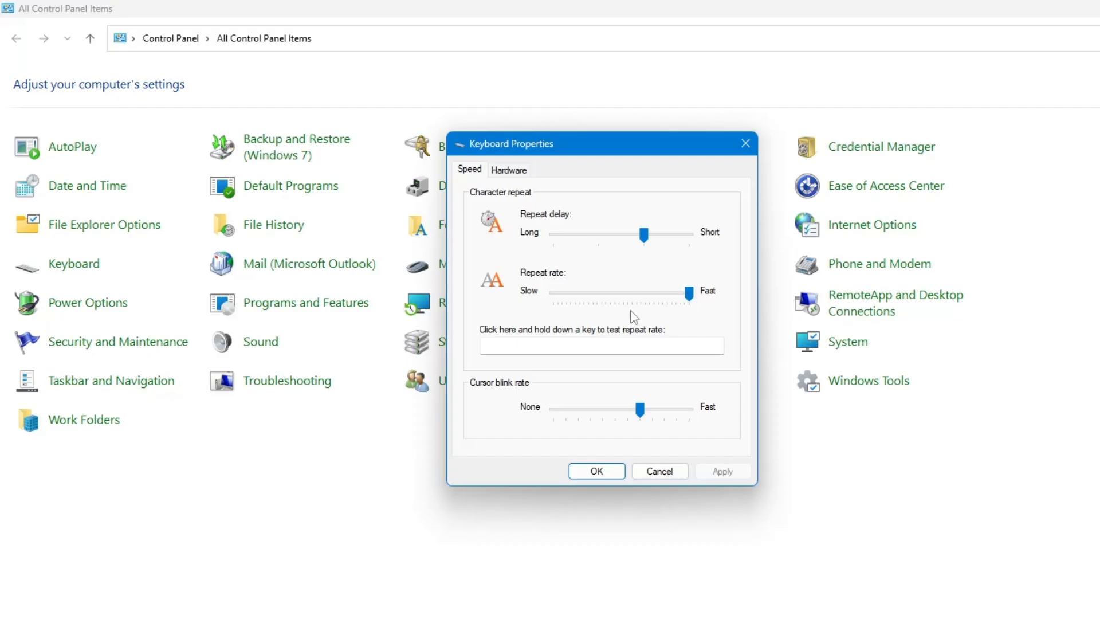
mouse_move(686, 305)
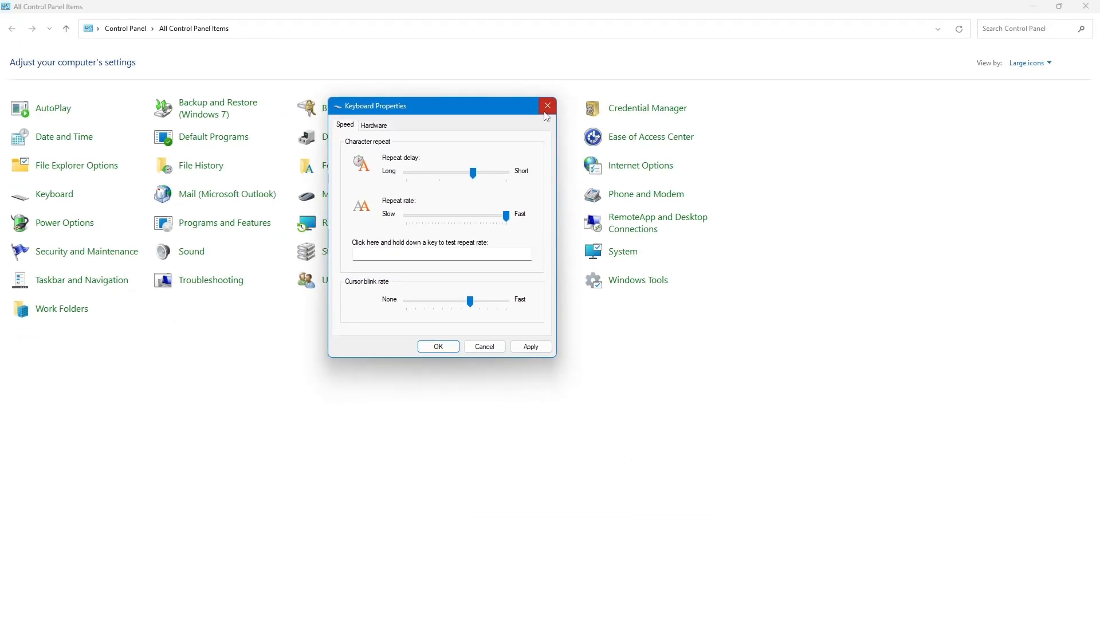
Step: Set Repeat rate to Fast on the Speed tab and close Keyboard Properties
click(546, 105)
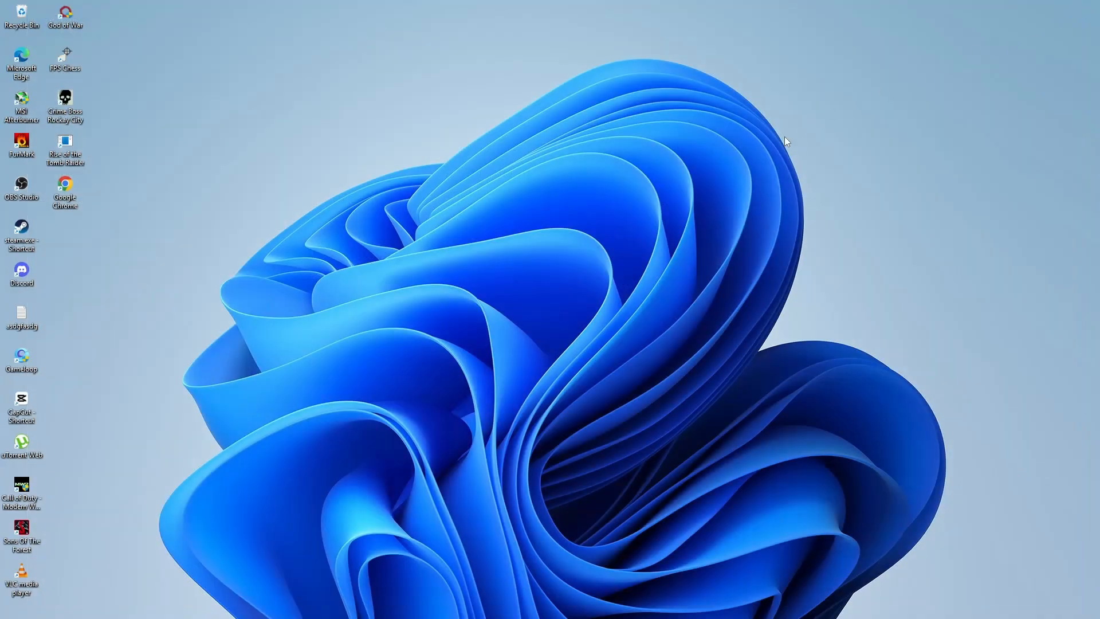
mouse_move(569, 302)
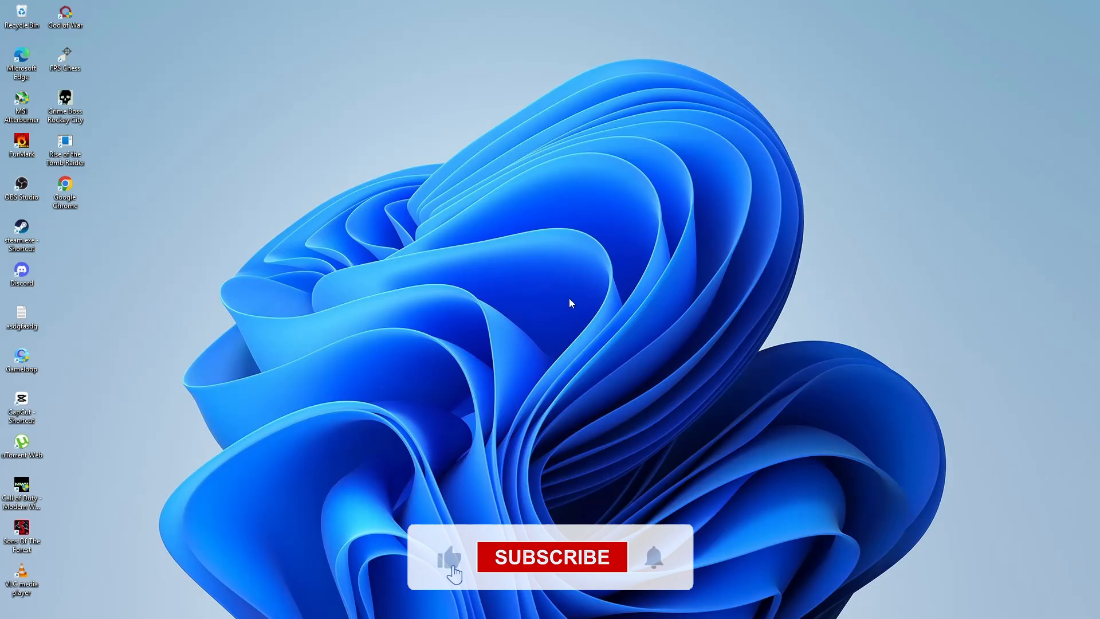
click(551, 557)
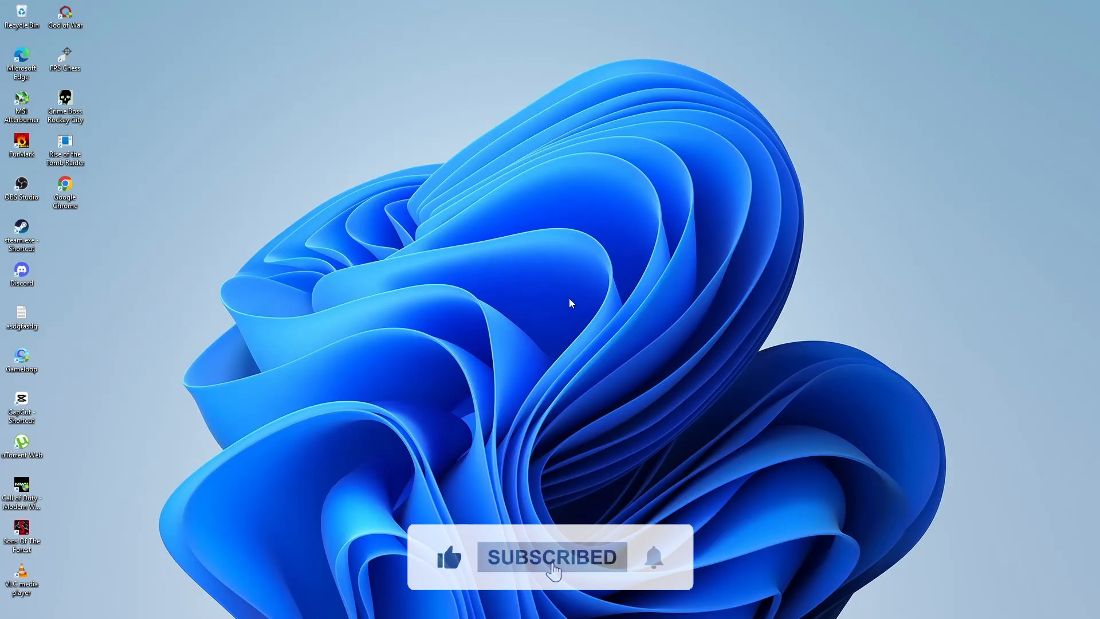